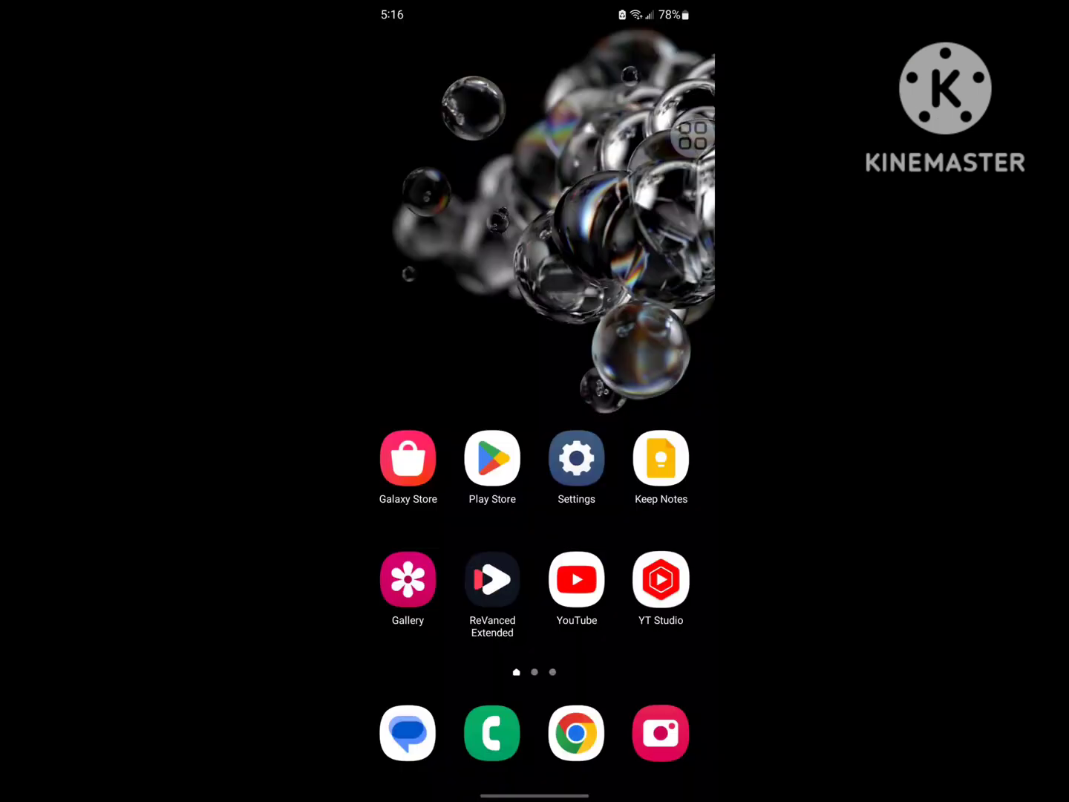
# Step: Update Messenger (Beta) from its Google Play Store listing
pyautogui.moveTo(694, 134); pyautogui.dragTo(648, 219)
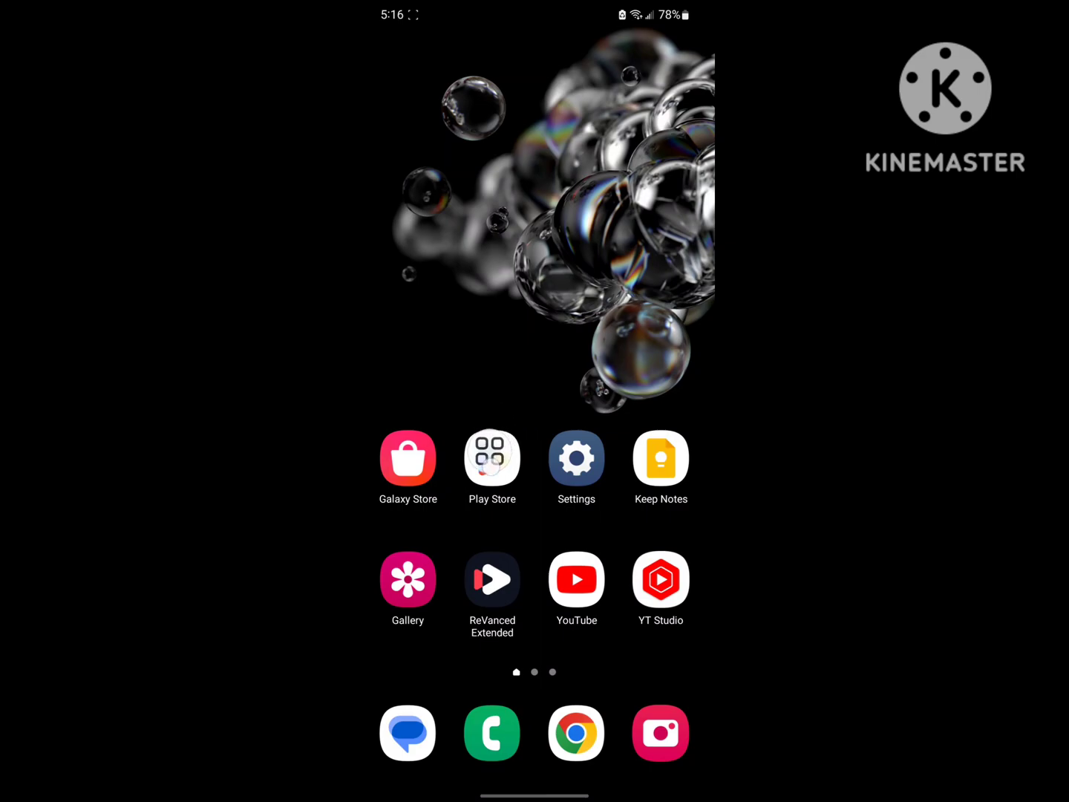
pyautogui.click(492, 456)
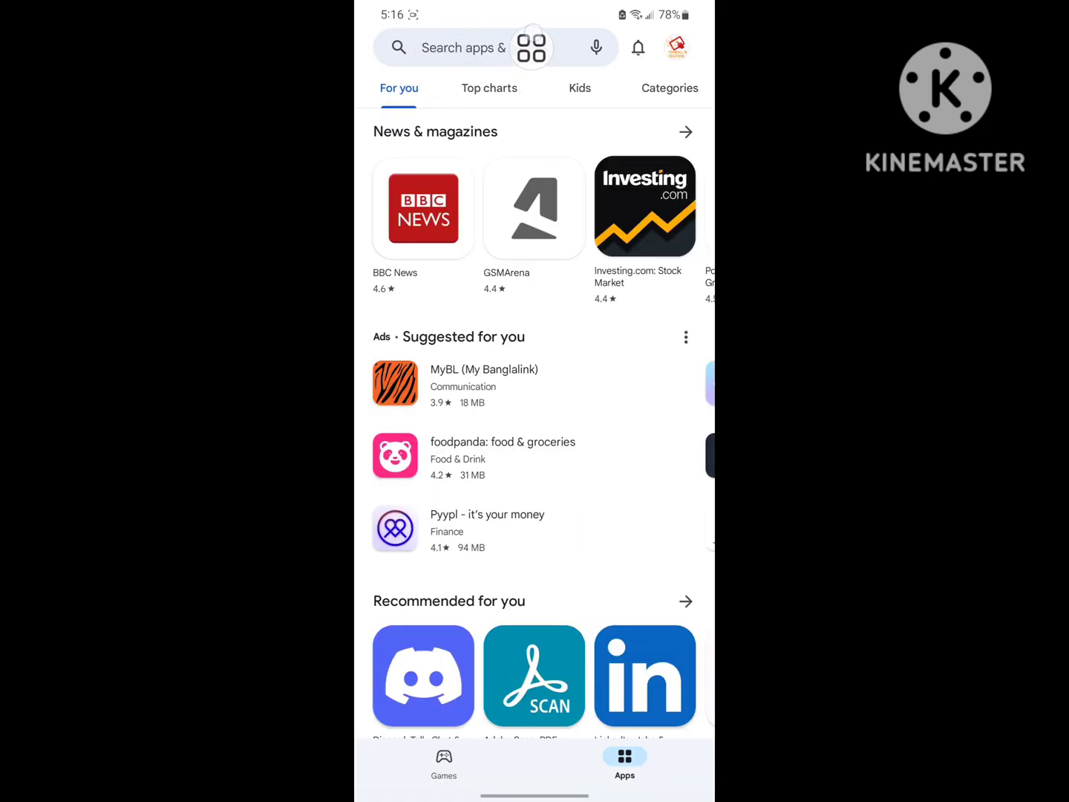
pyautogui.click(460, 46)
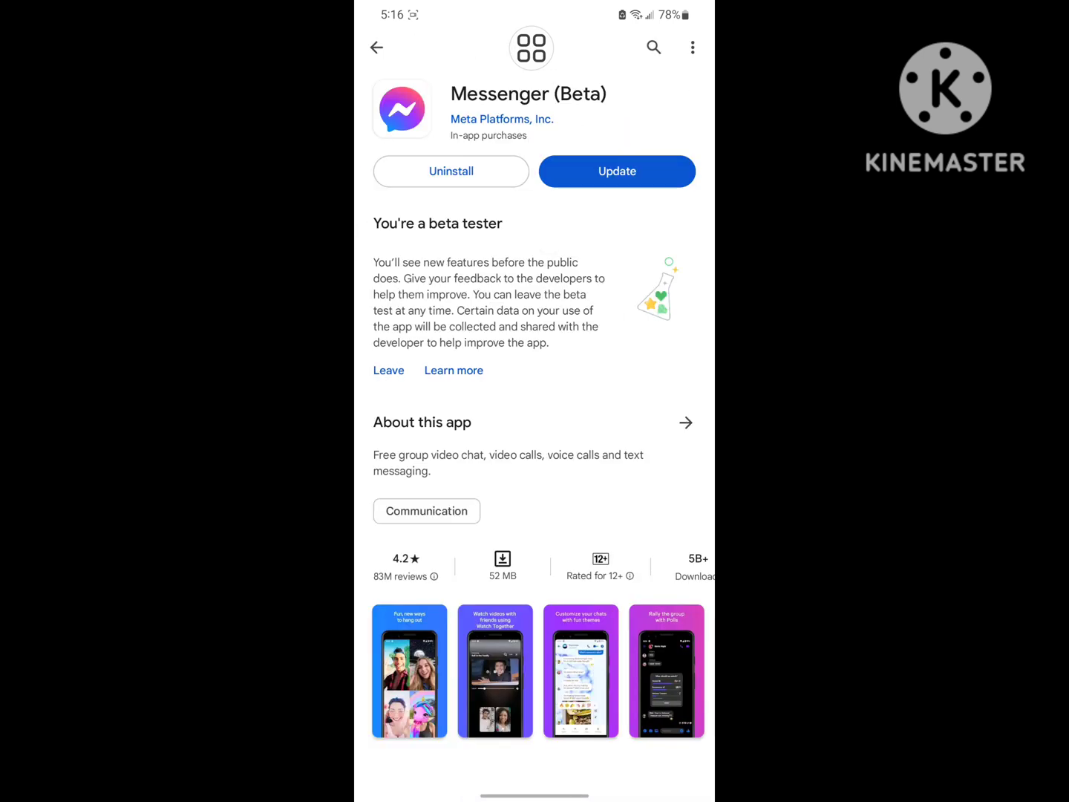
pyautogui.click(616, 171)
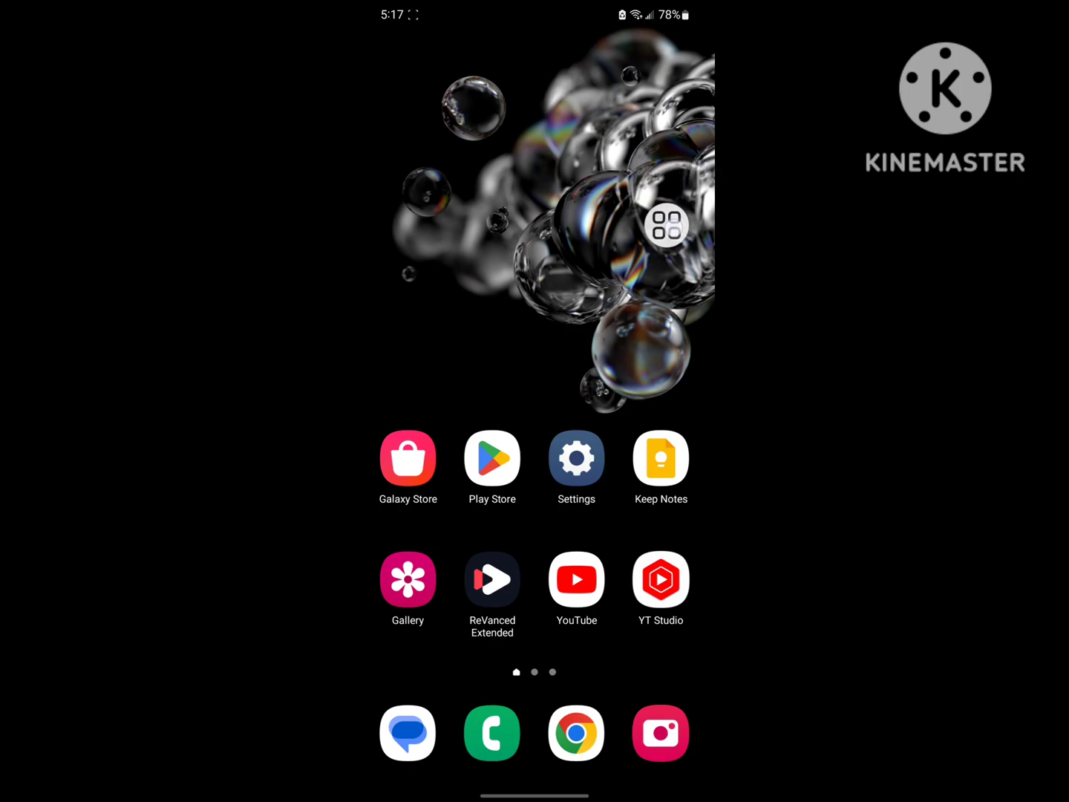
# Step: Open Messenger's App info from the Settings Apps list, typing 'm' to find it
pyautogui.click(576, 458)
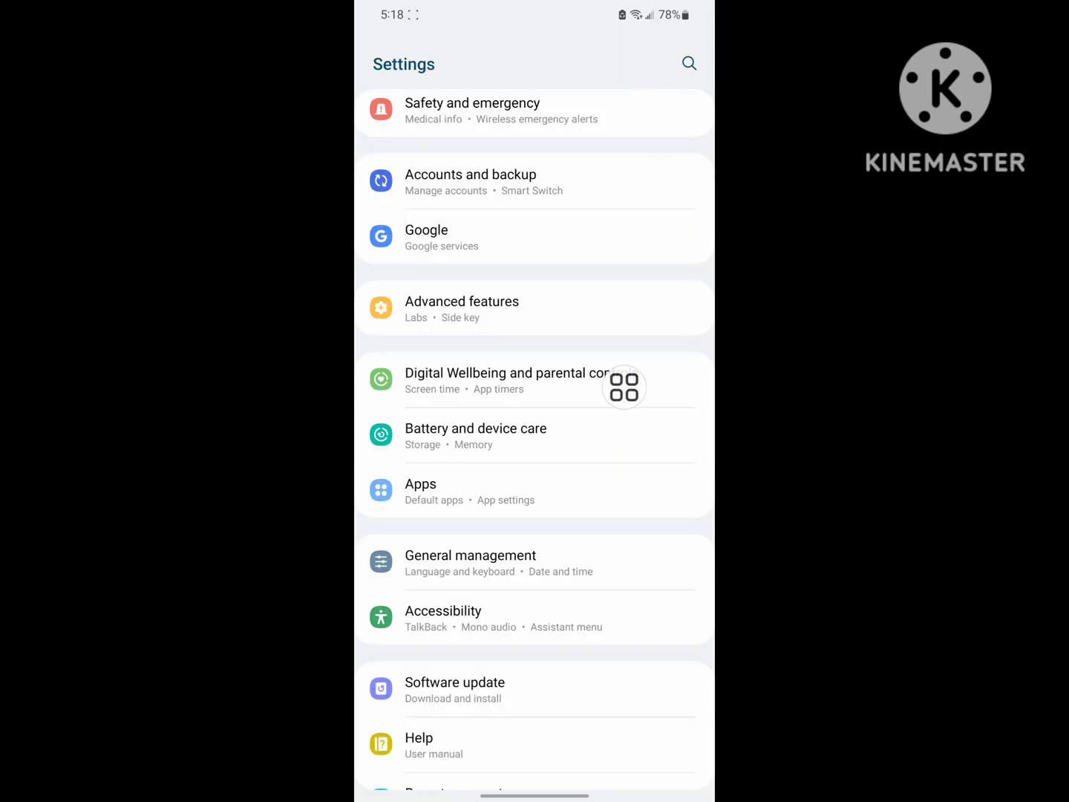
pyautogui.moveTo(435, 486)
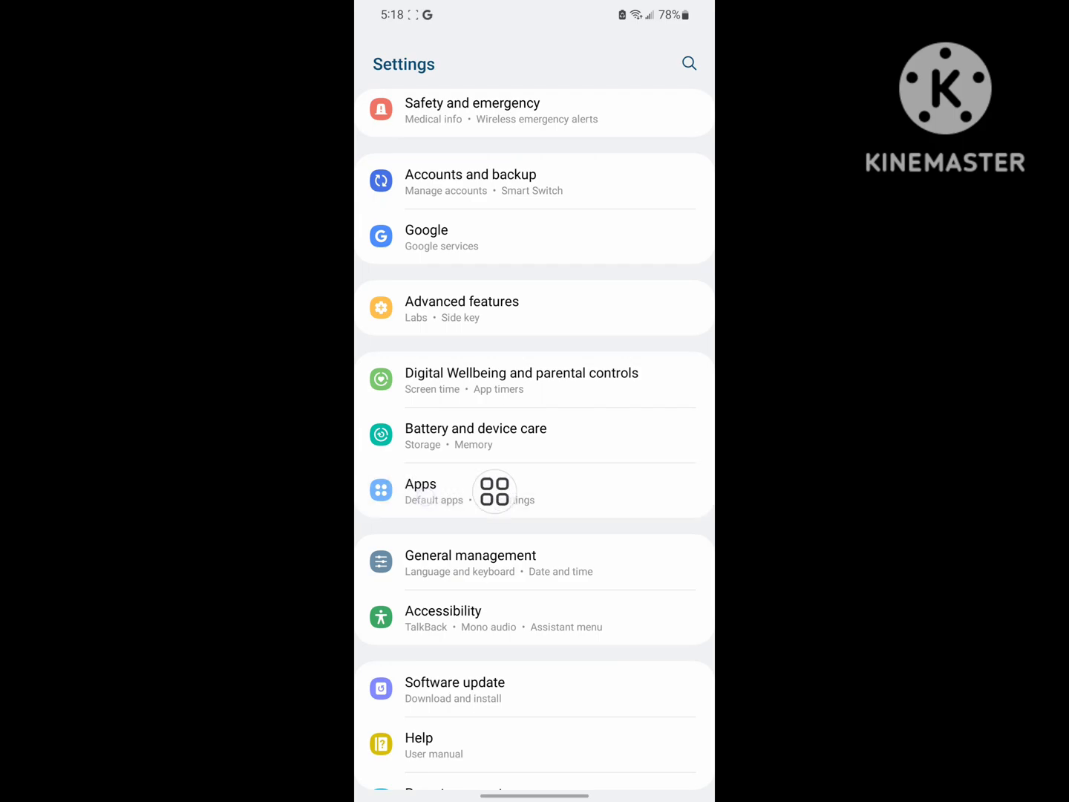
pyautogui.click(421, 484)
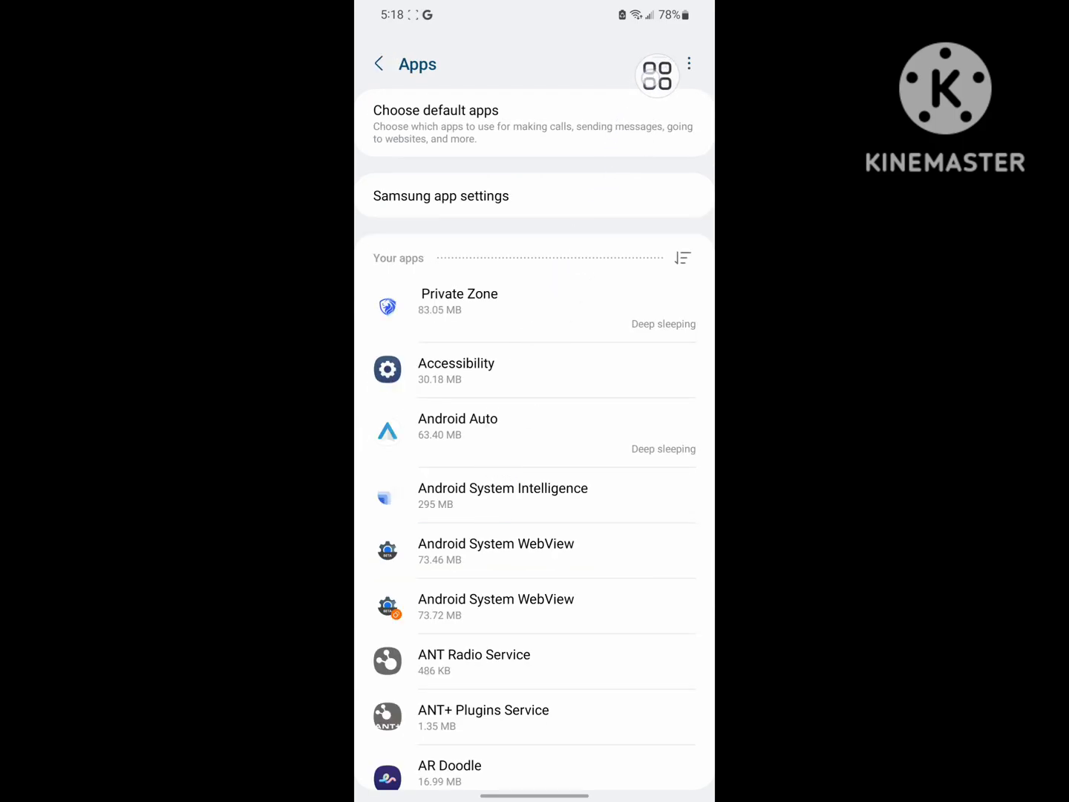
pyautogui.write('m')
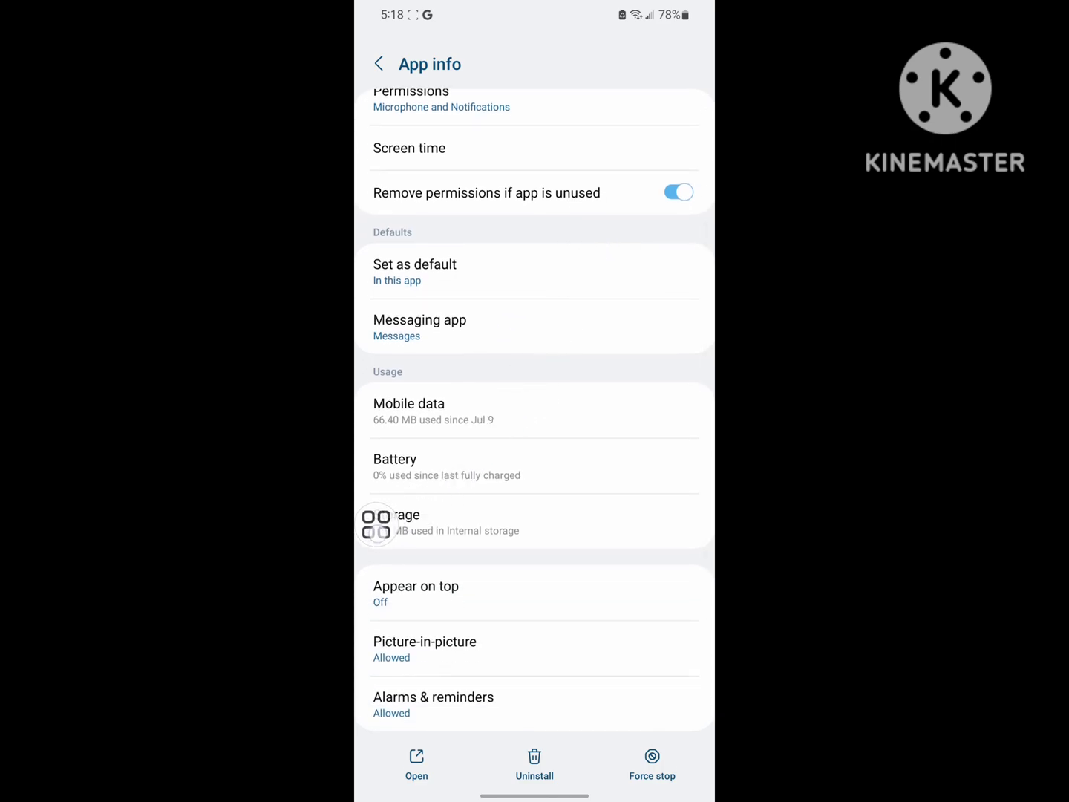
# Step: Clear Messenger's storage data, confirming Delete, so data and cache show 0 B
pyautogui.click(401, 522)
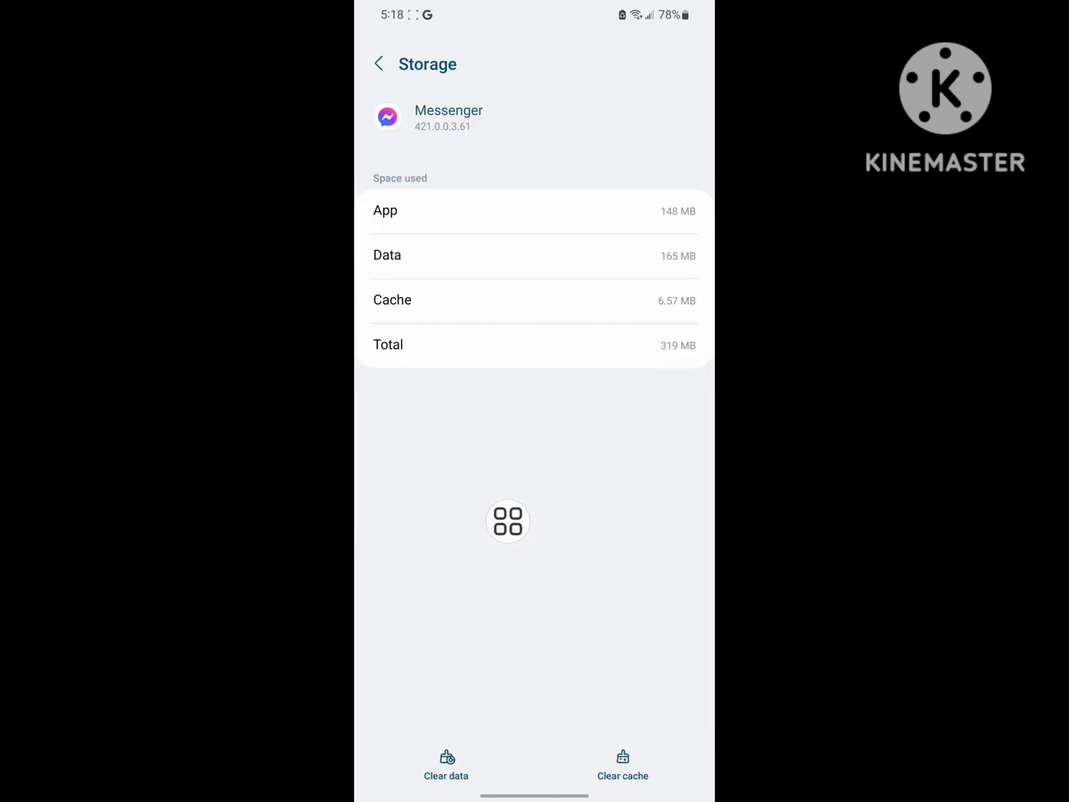
pyautogui.click(446, 758)
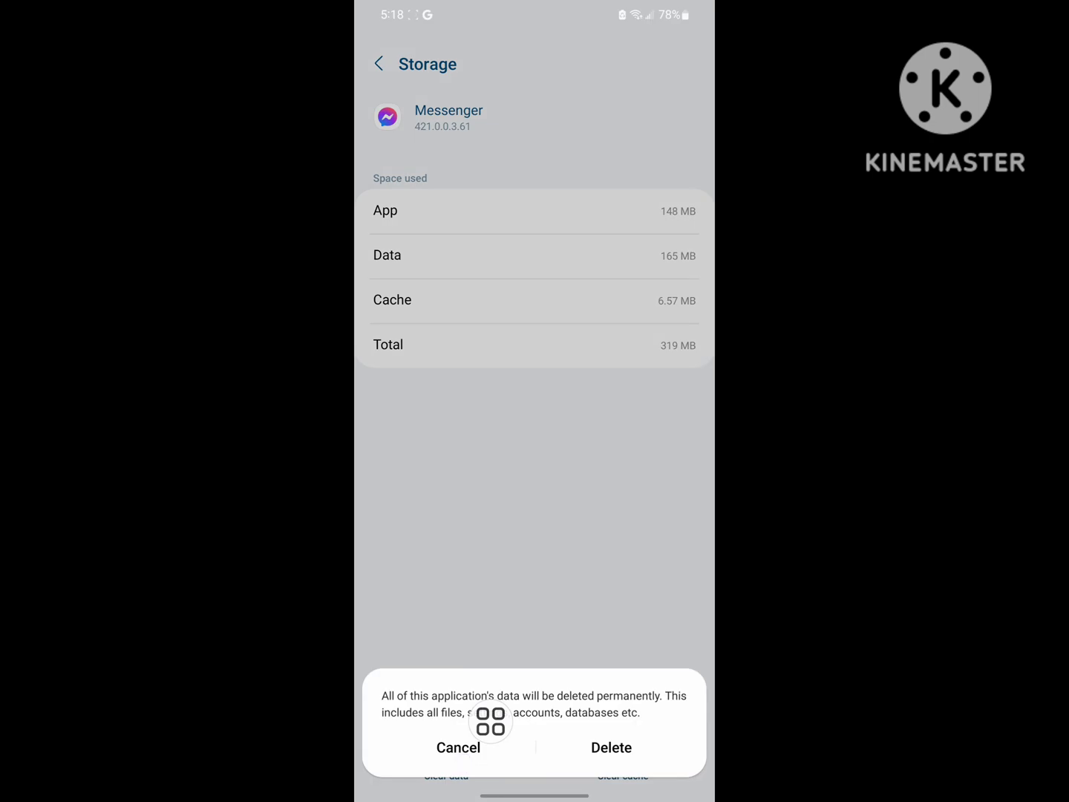
pyautogui.click(611, 747)
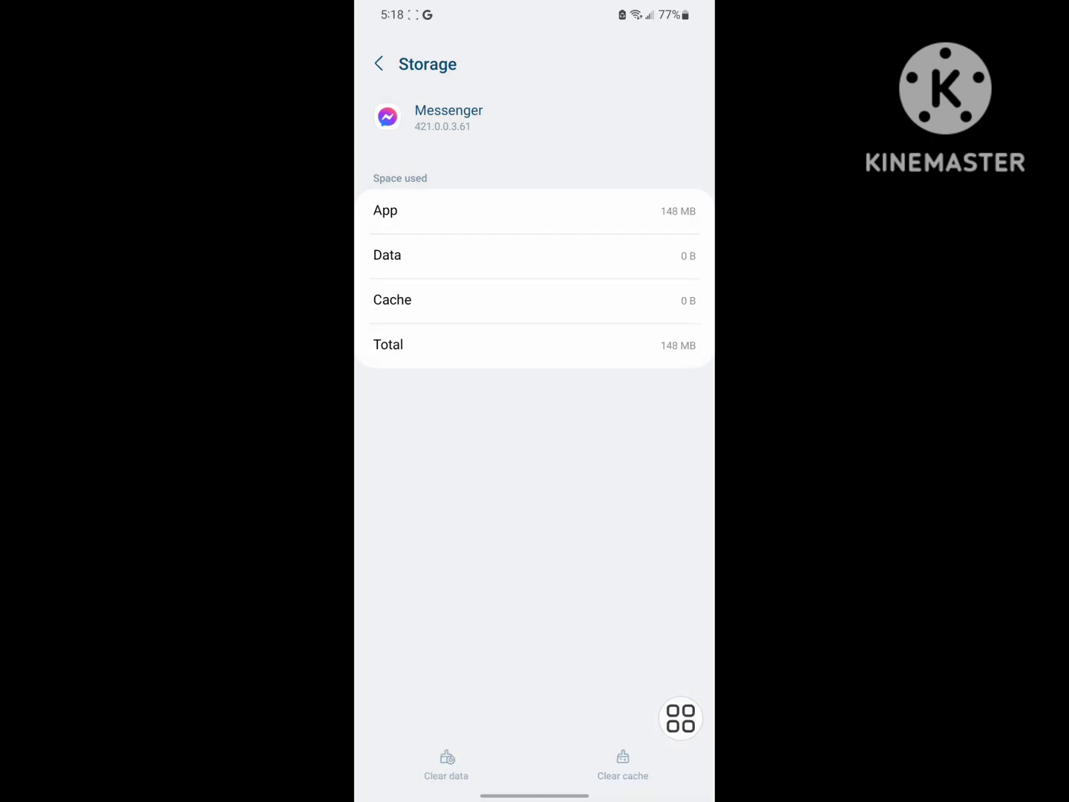
pyautogui.click(379, 64)
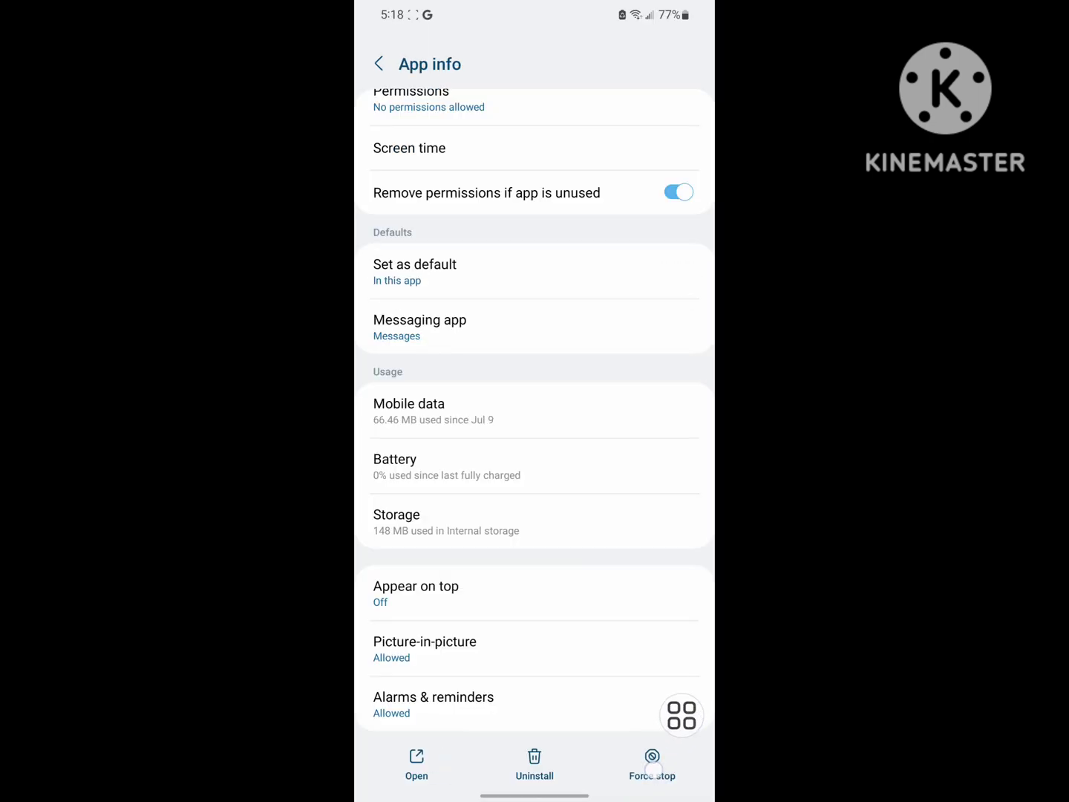
pyautogui.scroll(-3)
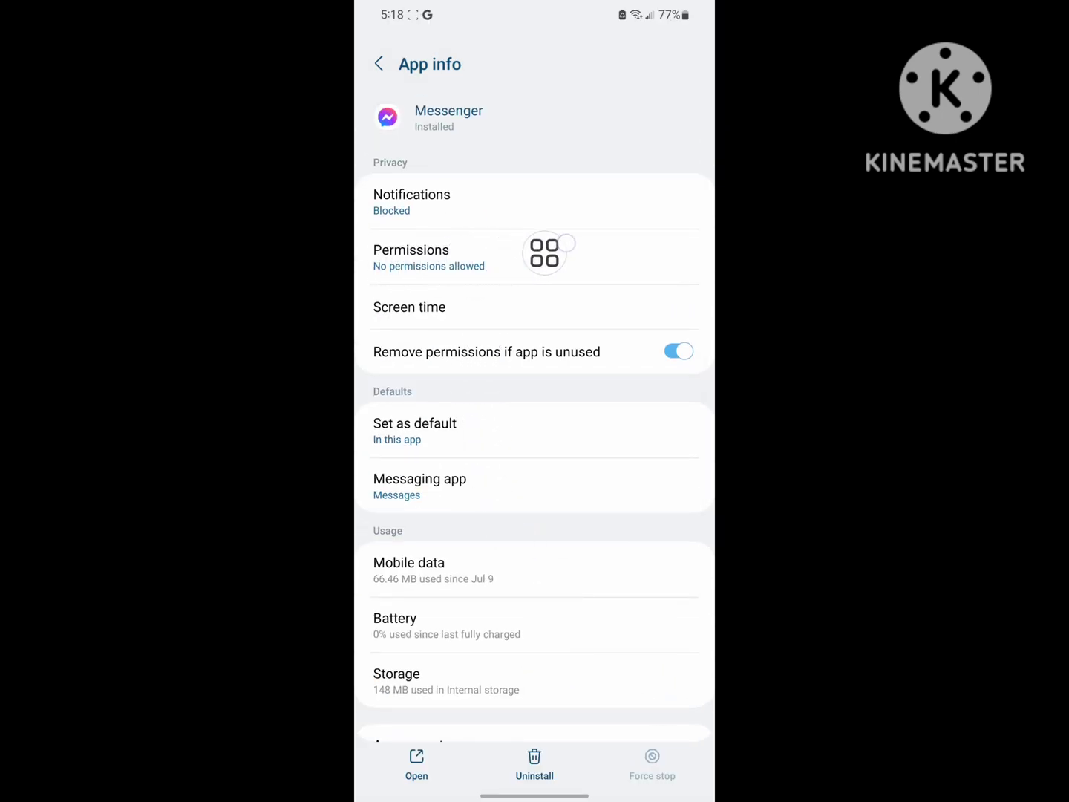
# Step: Allow Messenger's Calendar, Camera, Contacts, Location, Microphone and media permissions, then review Notifications
pyautogui.click(428, 257)
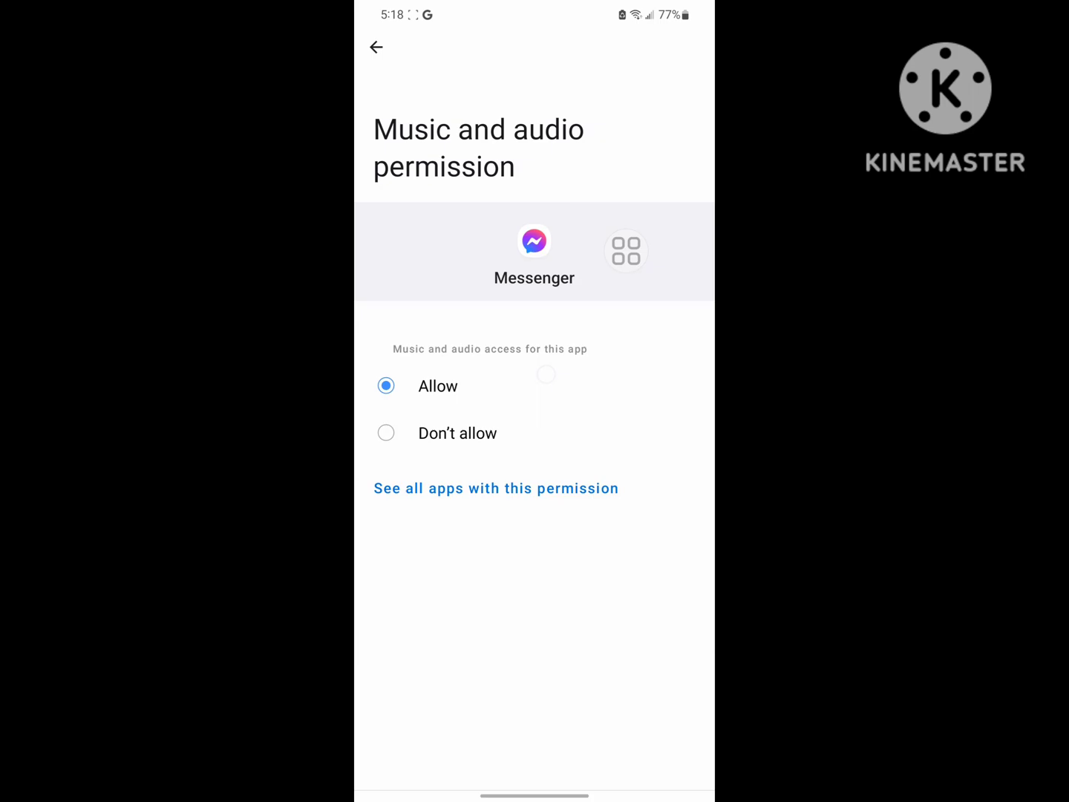
pyautogui.click(377, 47)
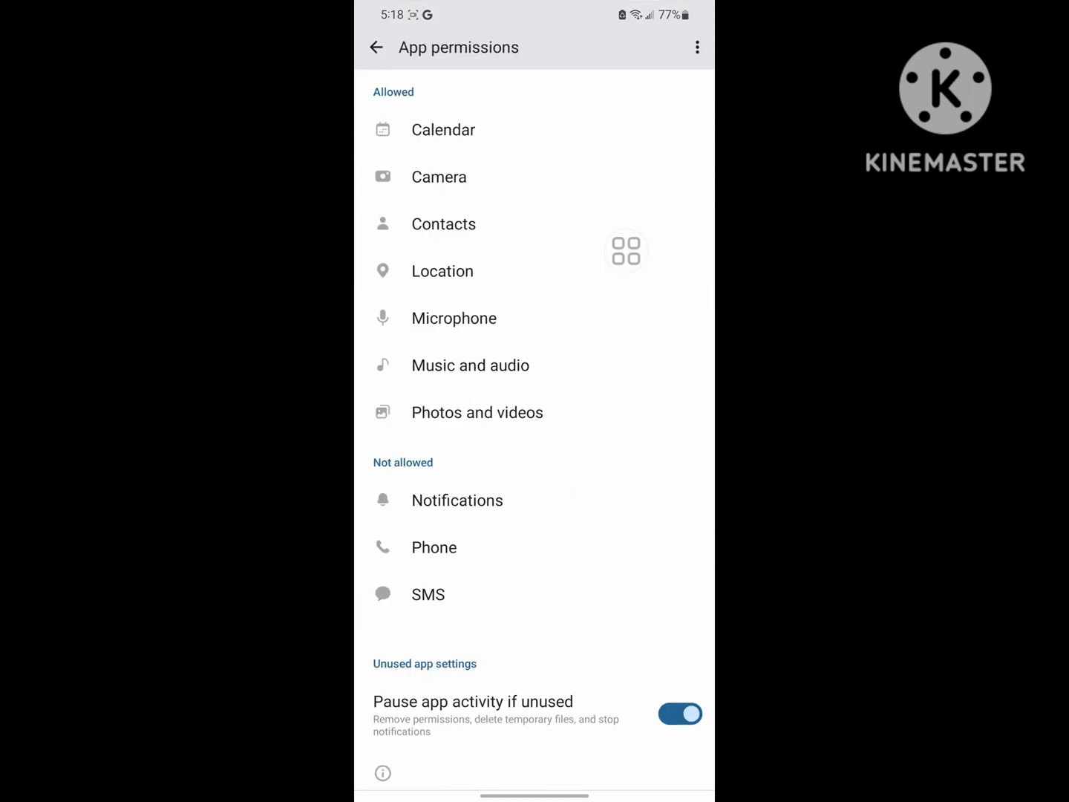
pyautogui.click(428, 594)
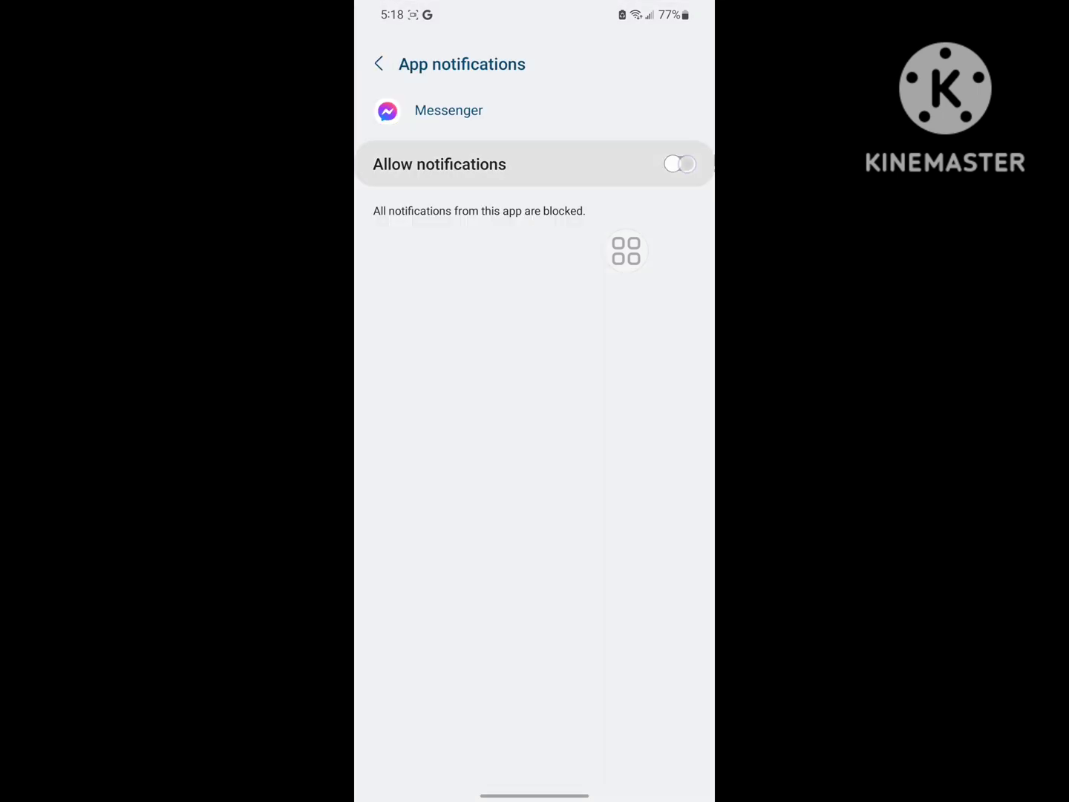
pyautogui.click(379, 64)
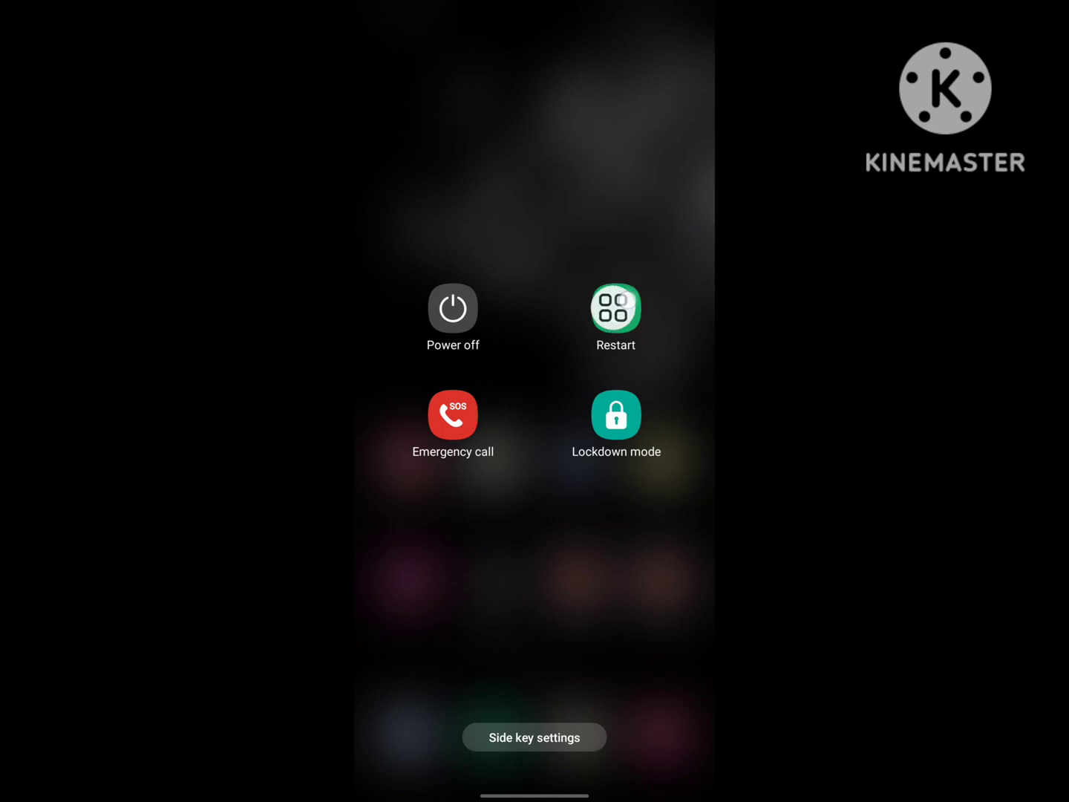
# Step: Restart the phone from the power menu and relaunch Messenger
pyautogui.click(615, 307)
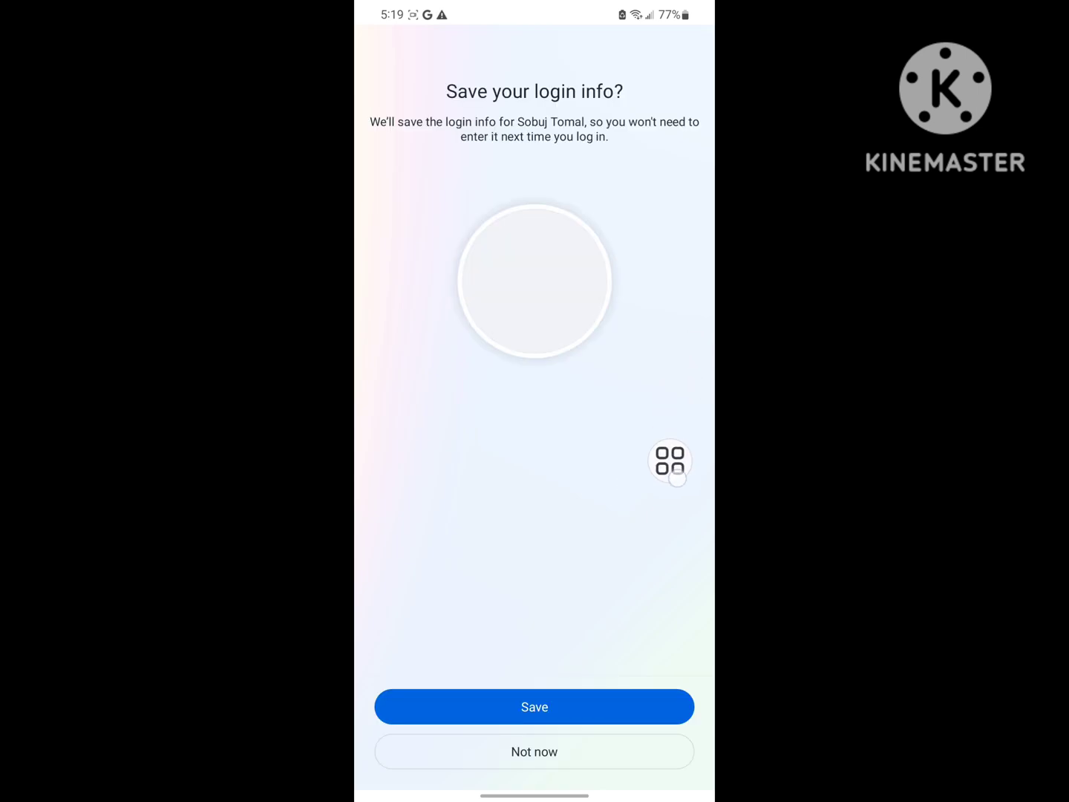
# Step: Decline saving login info and uploading contacts, then open Messenger's side menu showing Marketplace
pyautogui.click(534, 706)
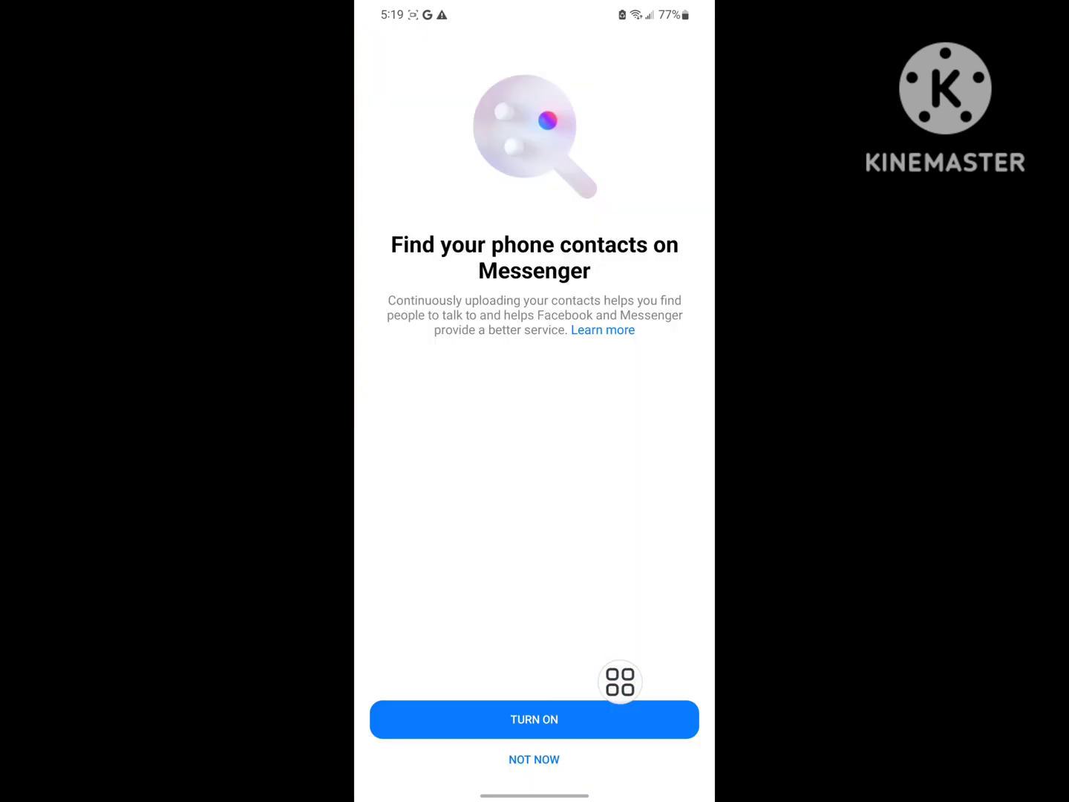
pyautogui.click(533, 759)
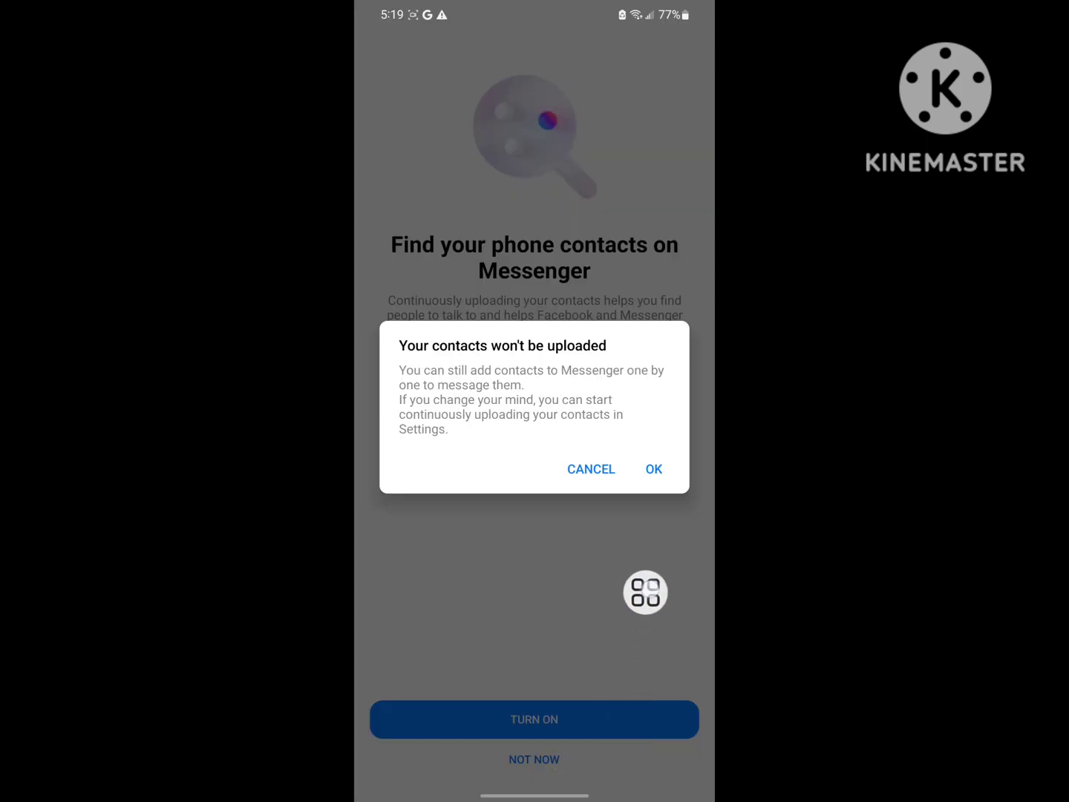
pyautogui.click(653, 468)
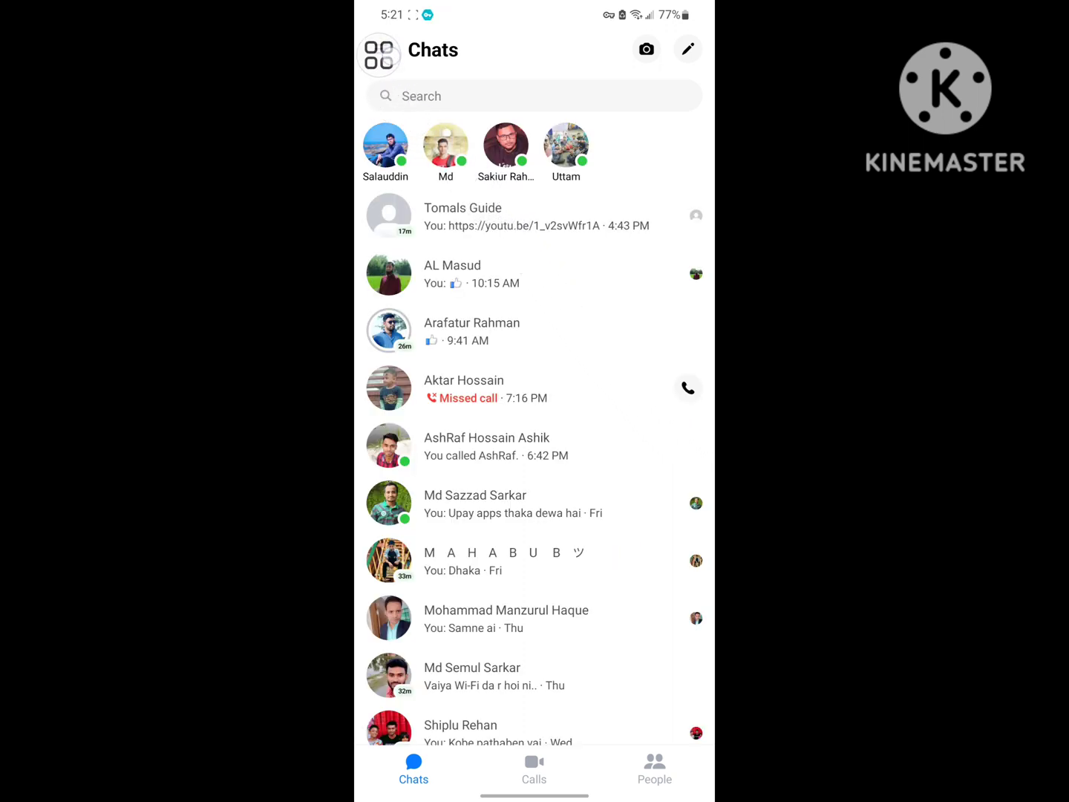
pyautogui.click(379, 54)
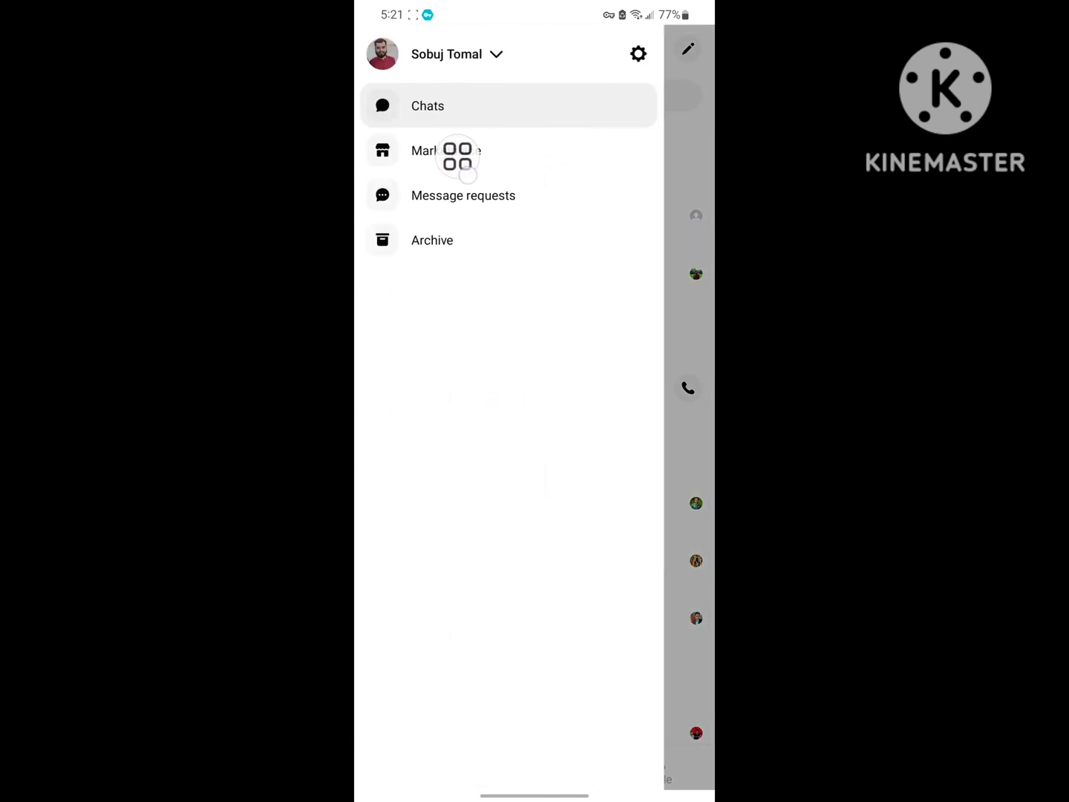